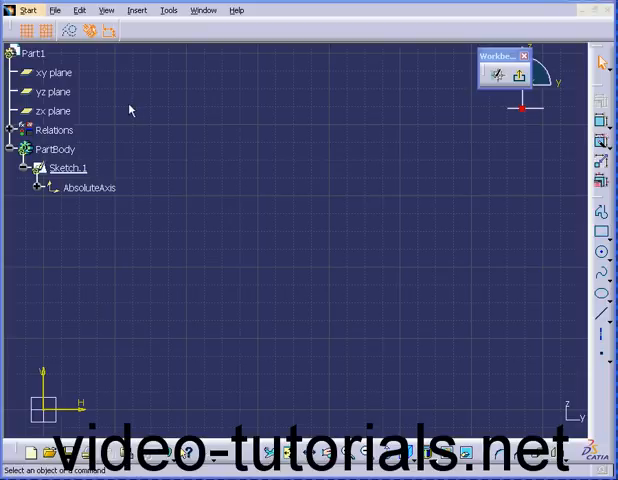
mouse_move(128, 108)
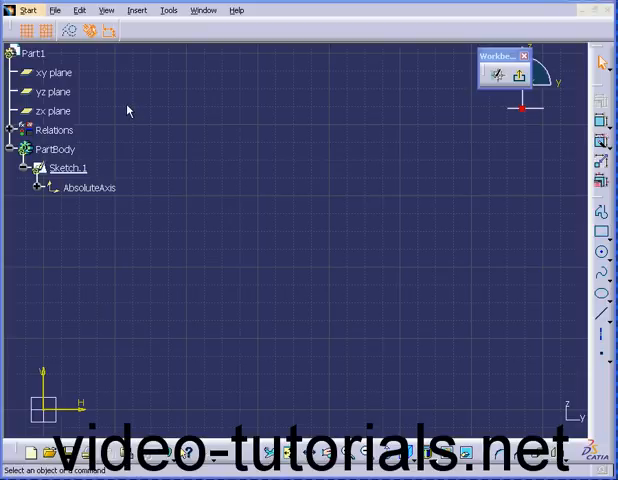
mouse_move(426, 240)
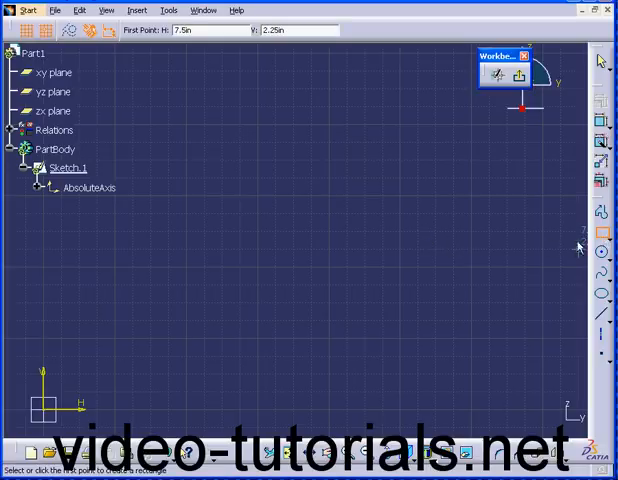
mouse_move(504, 240)
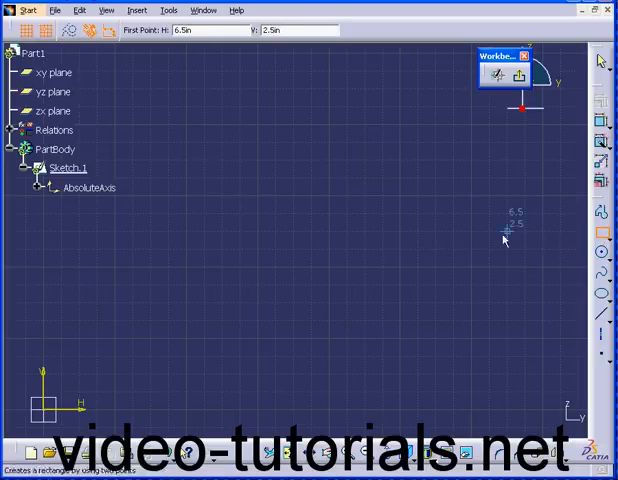
mouse_move(192, 192)
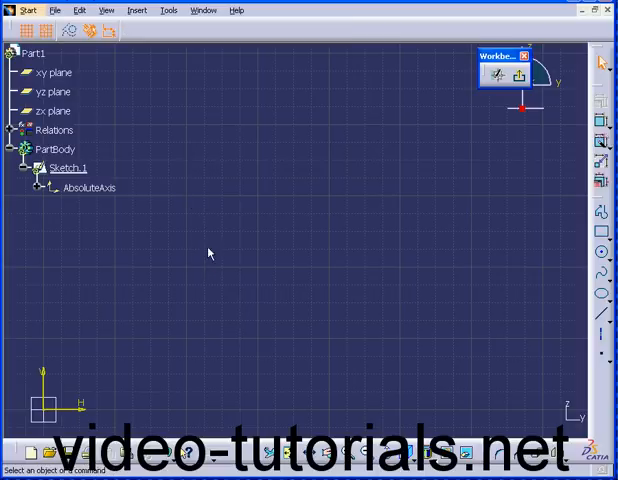
mouse_move(238, 204)
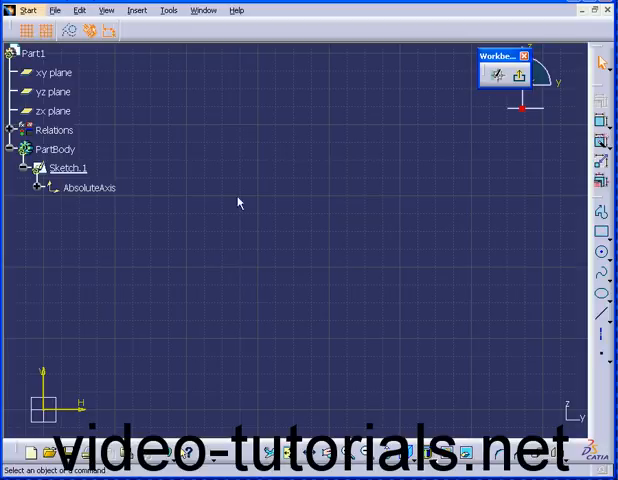
Step: Review the sketcher settings, then begin the closed notched profile with the Profile tool
left_click(170, 10)
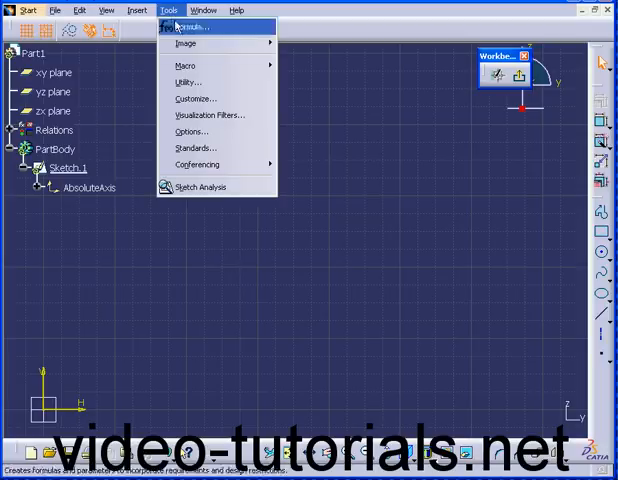
left_click(192, 132)
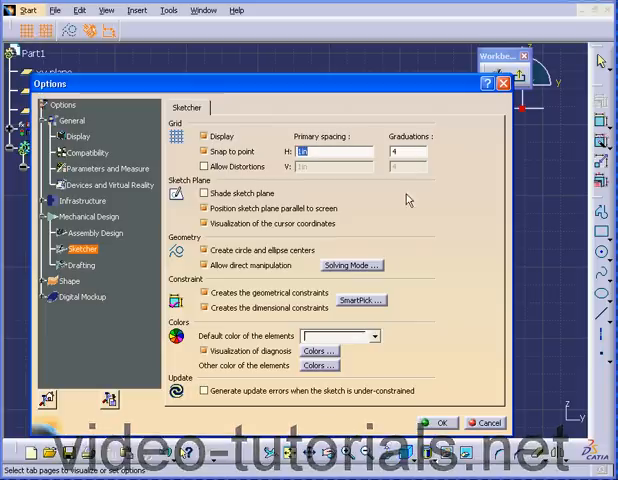
left_click(440, 422)
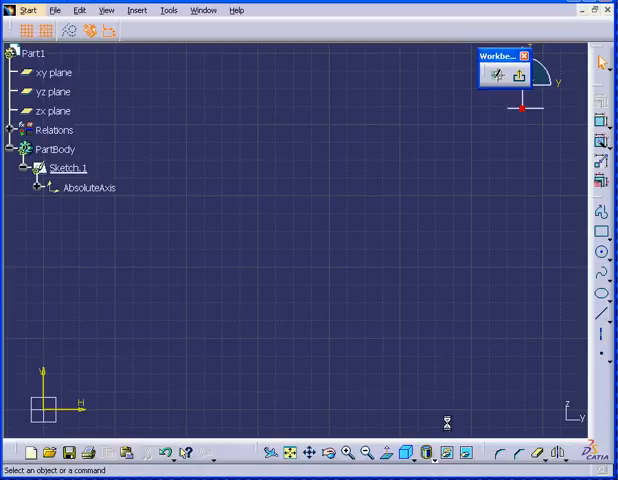
left_click(602, 234)
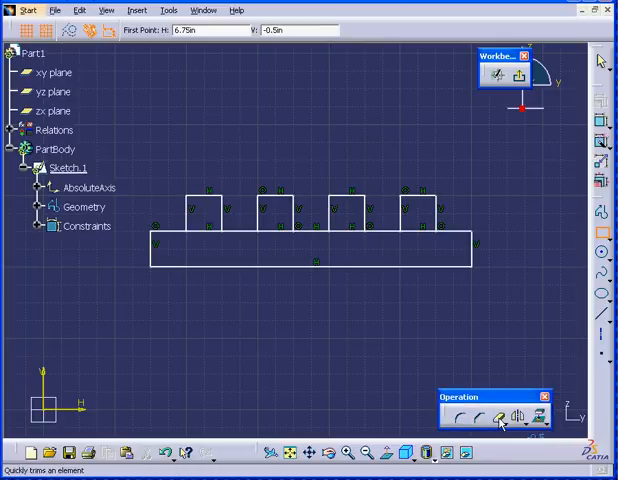
mouse_move(498, 418)
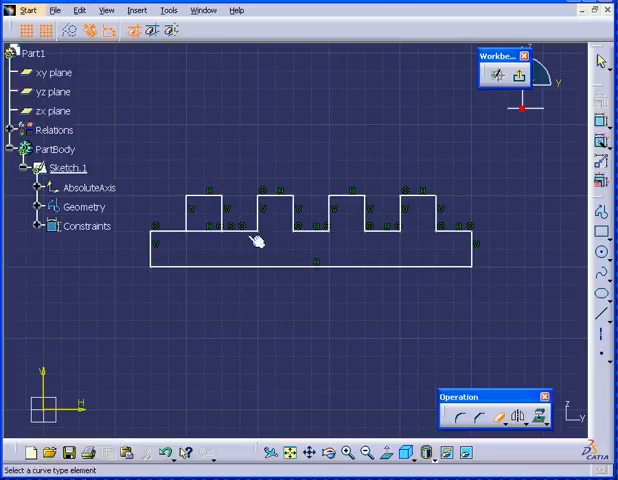
mouse_move(292, 280)
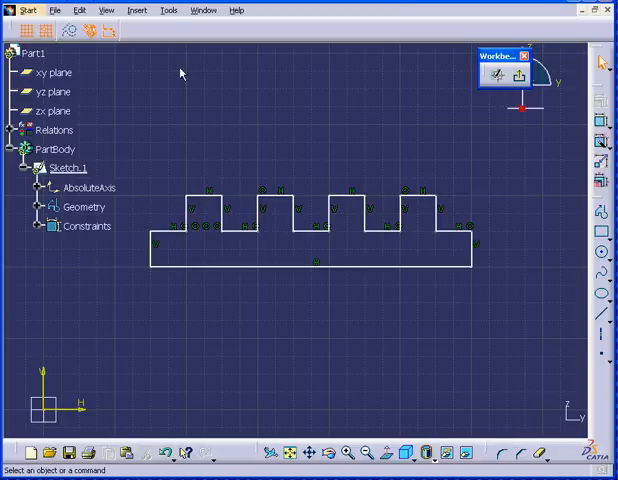
Step: Display the Constraint toolbar from the Tools menu
left_click(168, 10)
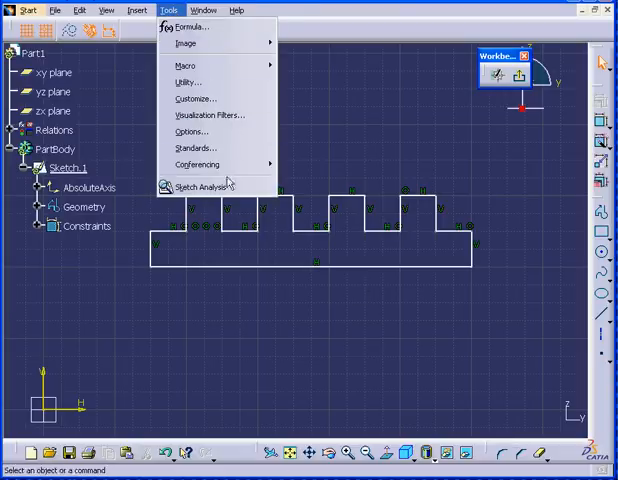
left_click(196, 184)
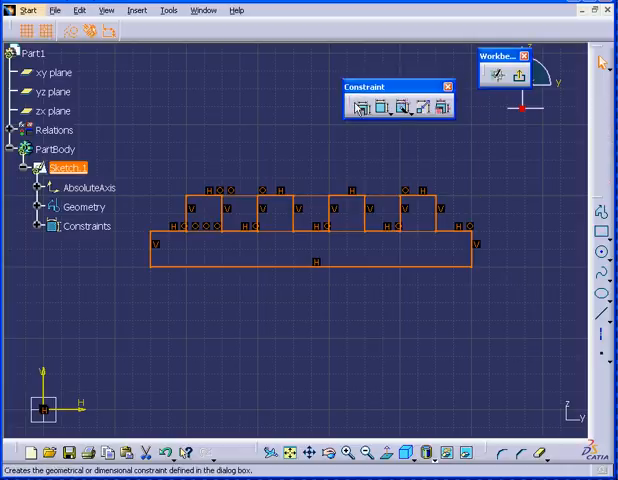
mouse_move(358, 108)
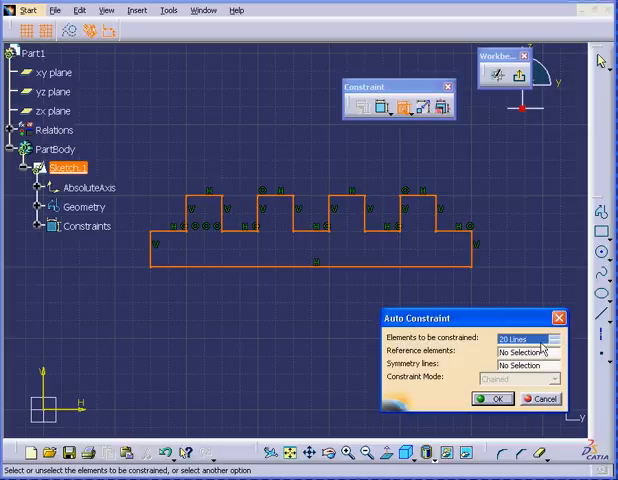
Step: Auto-constrain the profile in Chained mode with the bottom line as reference element
left_click(556, 336)
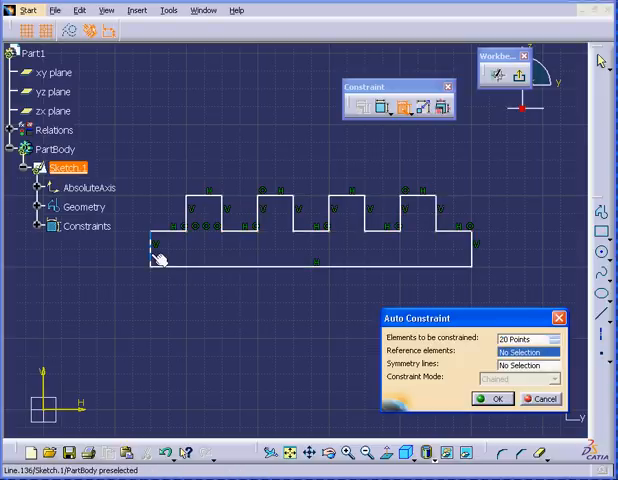
left_click(152, 256)
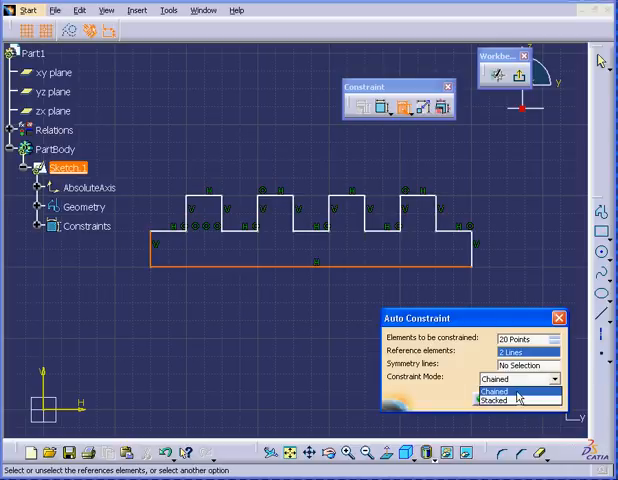
left_click(516, 392)
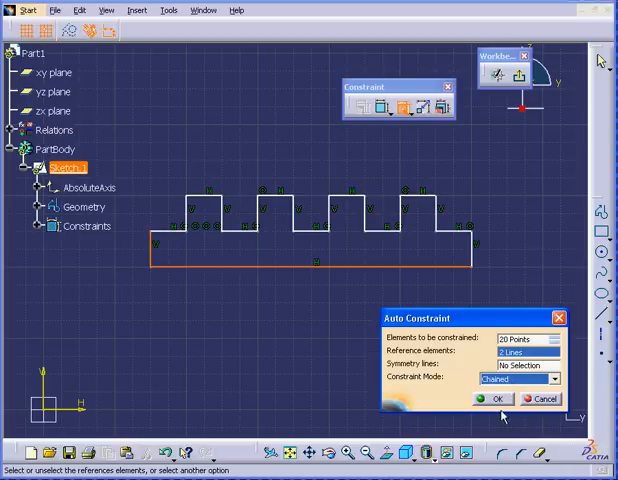
left_click(492, 400)
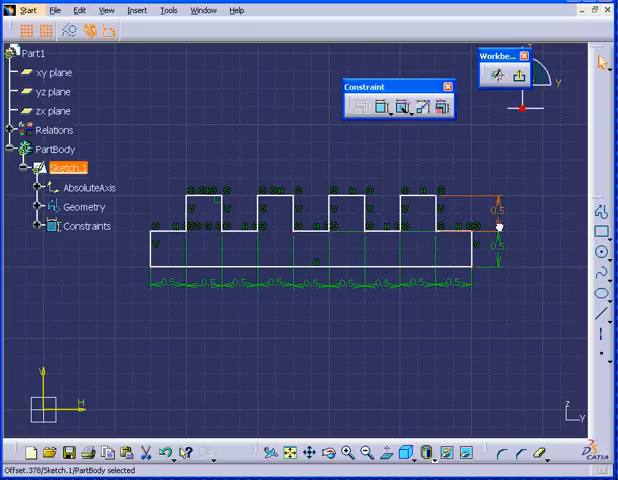
mouse_move(484, 230)
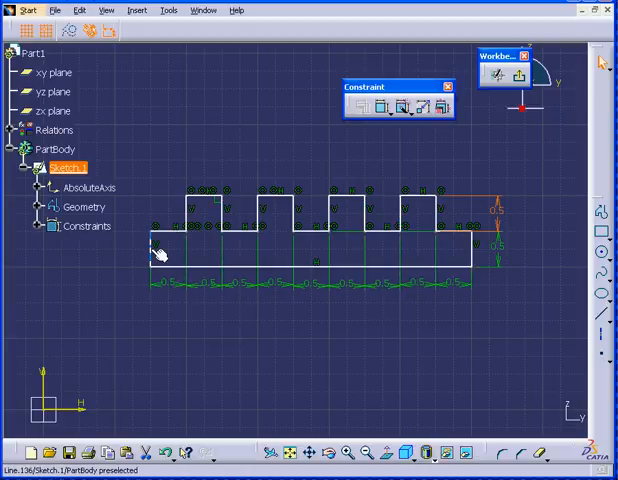
Step: Apply Fix and Horizontal constraints to the bottom line via the constraint dialog
right_click(156, 248)
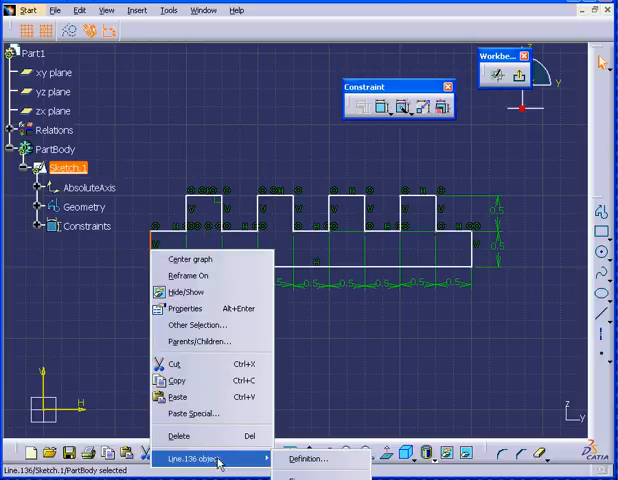
left_click(256, 330)
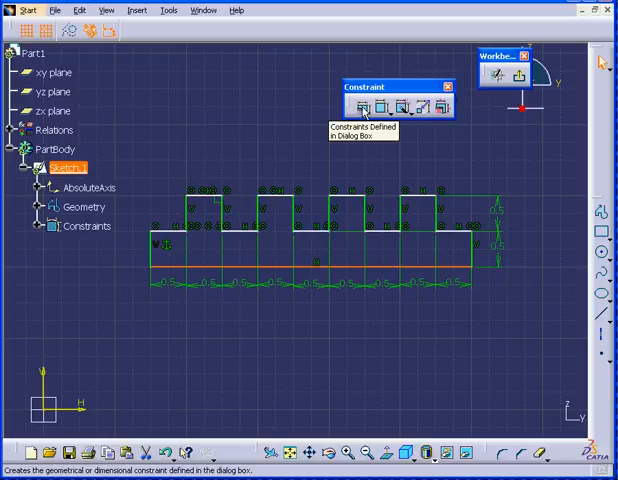
left_click(362, 108)
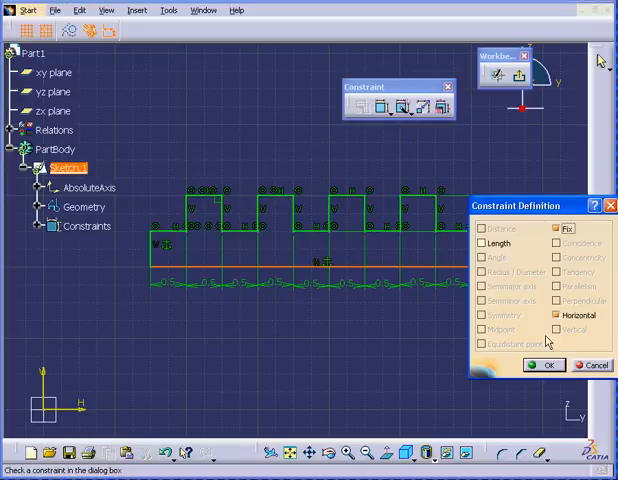
left_click(544, 364)
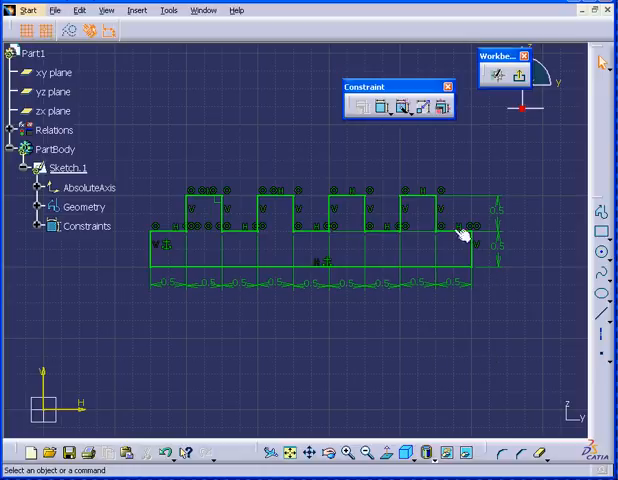
mouse_move(344, 312)
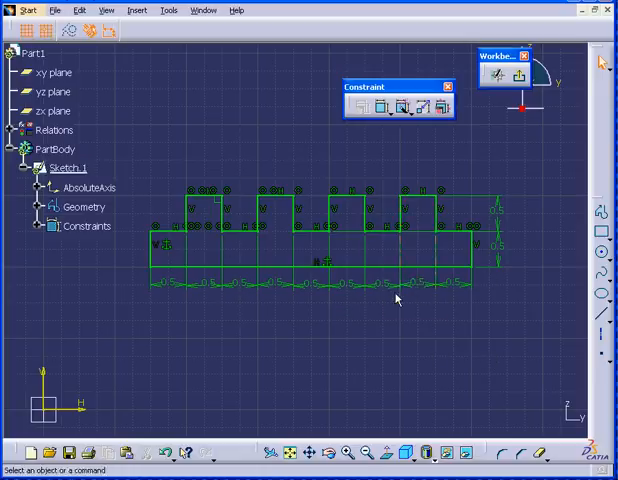
mouse_move(272, 332)
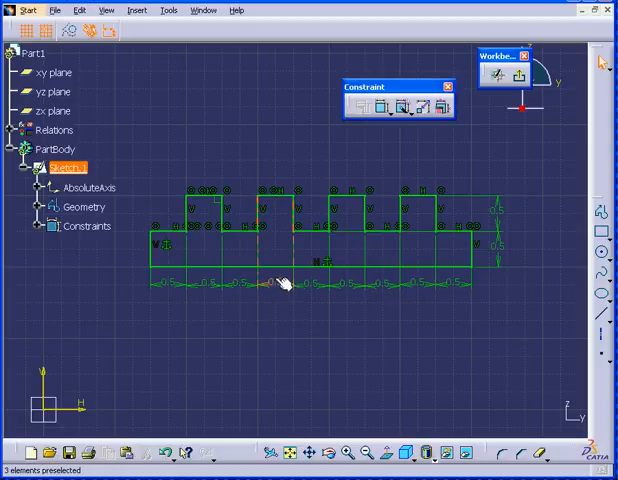
Step: Drive a bottom offset dimension by a formula referencing another offset parameter
right_click(278, 288)
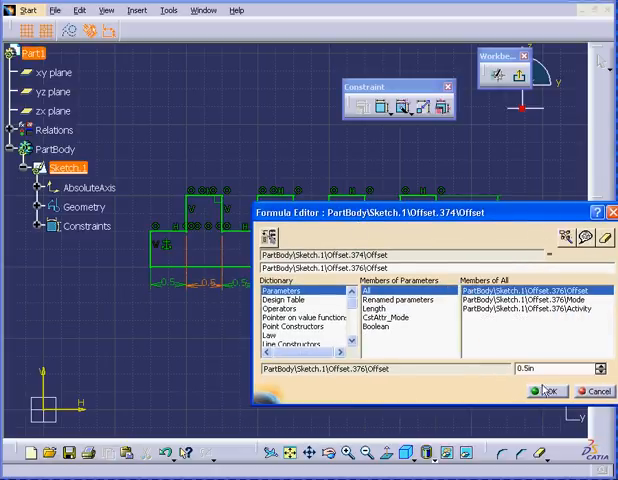
left_click(548, 390)
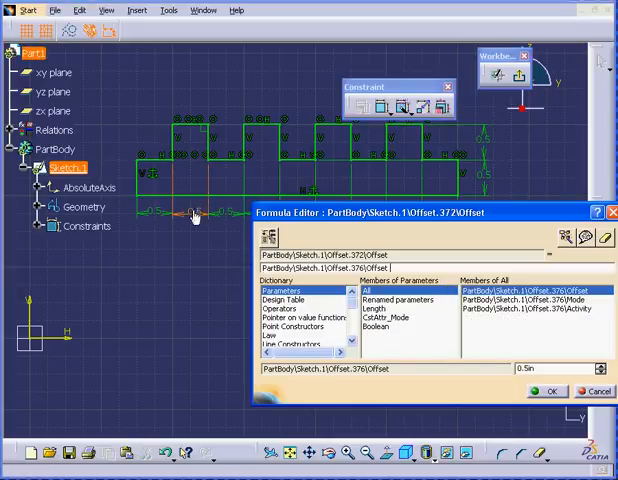
mouse_move(552, 260)
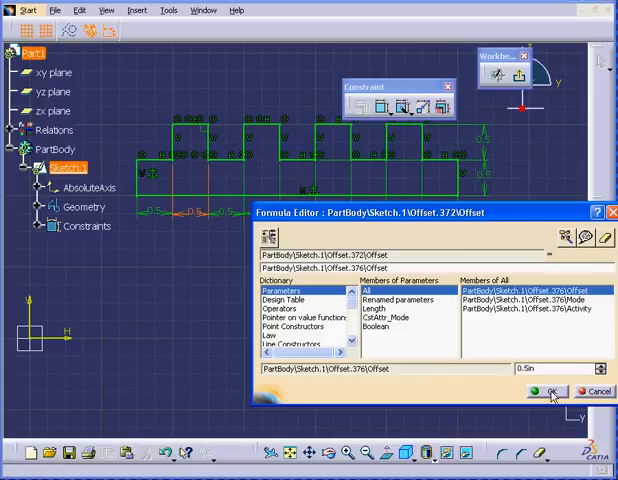
left_click(546, 390)
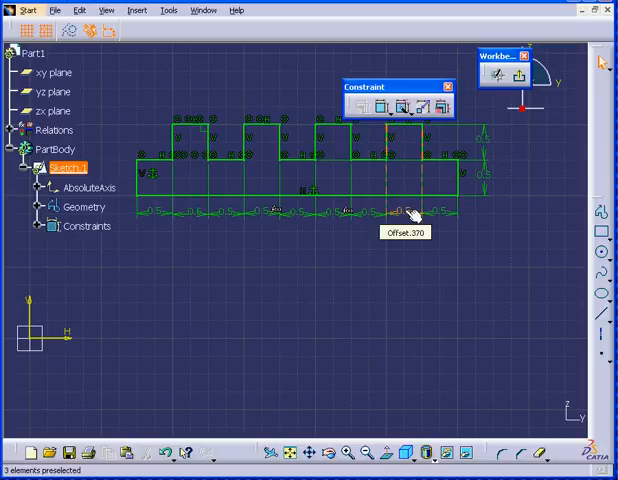
Step: Drive Offset.370 by a formula referencing the same offset parameter
right_click(410, 212)
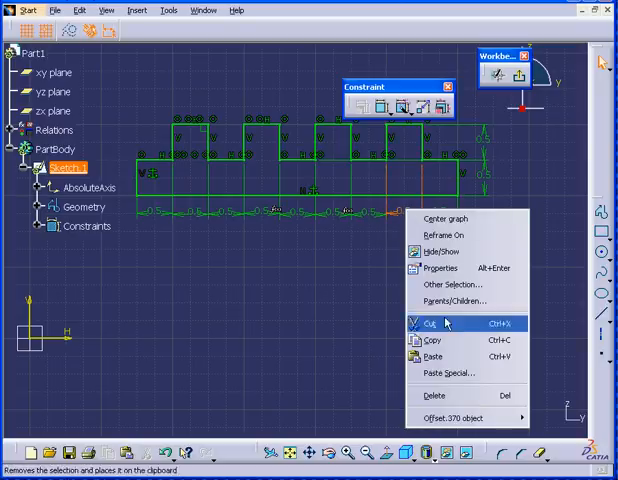
mouse_move(464, 416)
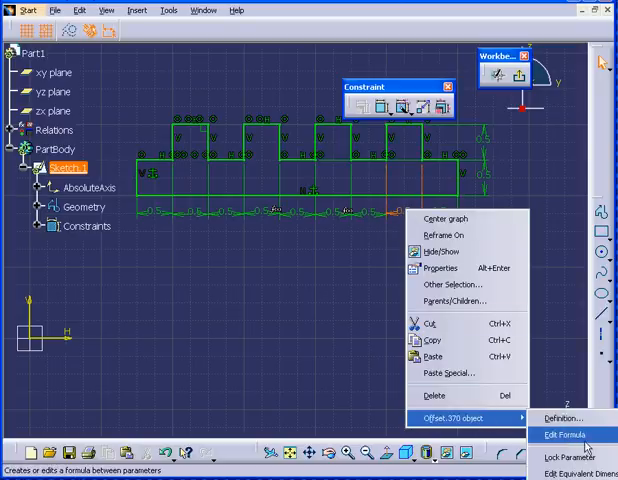
left_click(568, 432)
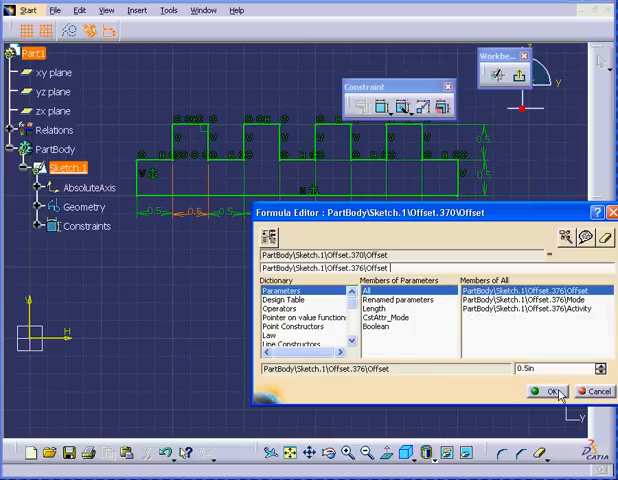
left_click(552, 392)
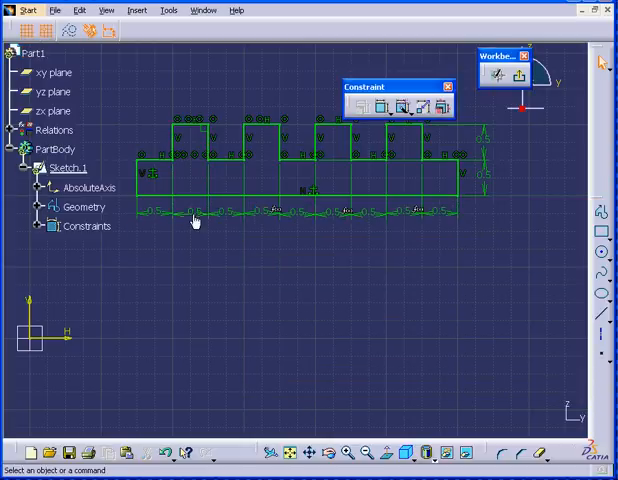
mouse_move(198, 212)
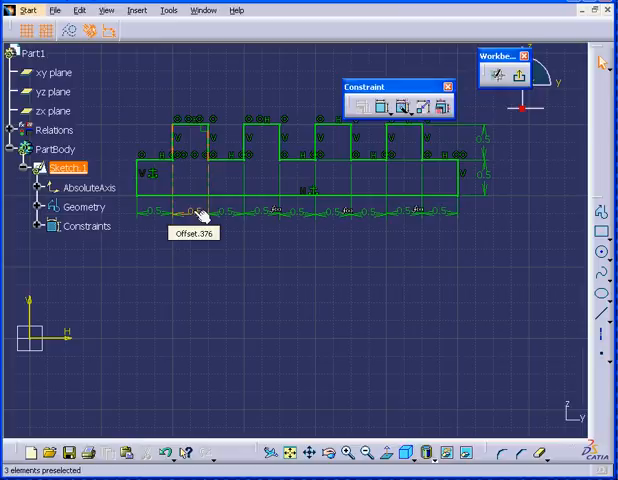
Step: Set Offset.376 to 0.75 and give another profile dimension a new value
double_click(196, 216)
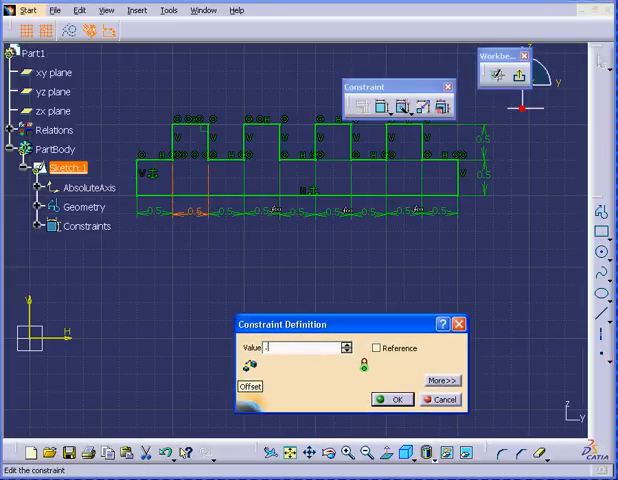
type(".75")
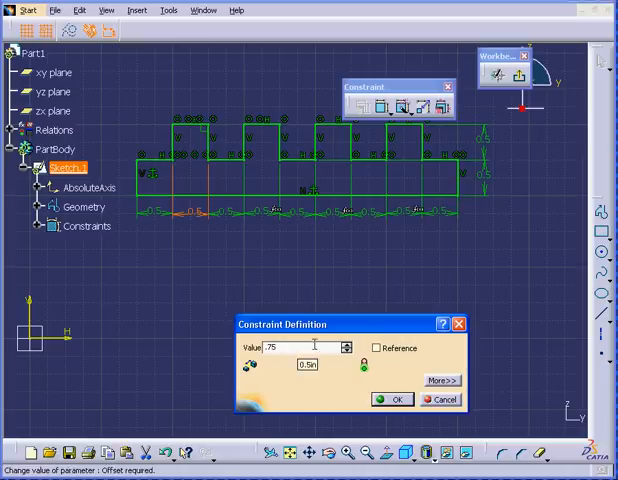
left_click(392, 400)
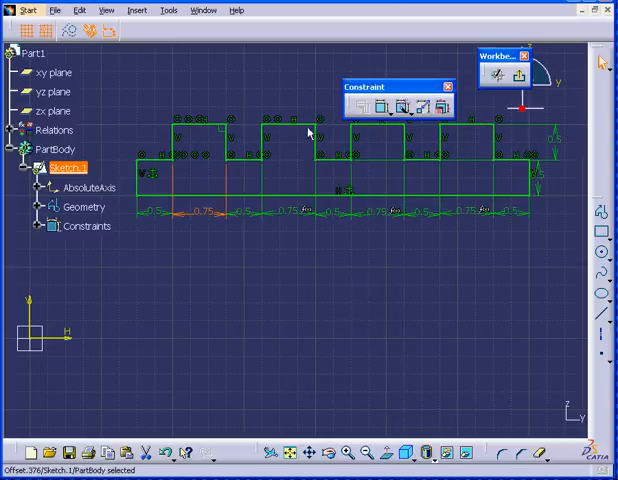
mouse_move(204, 190)
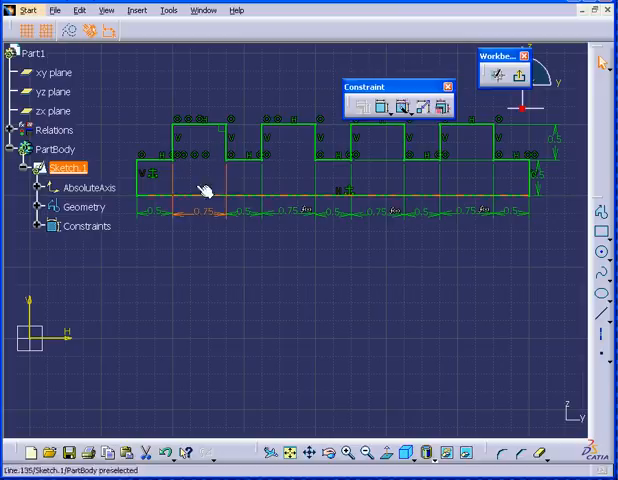
double_click(210, 190)
type(".5")
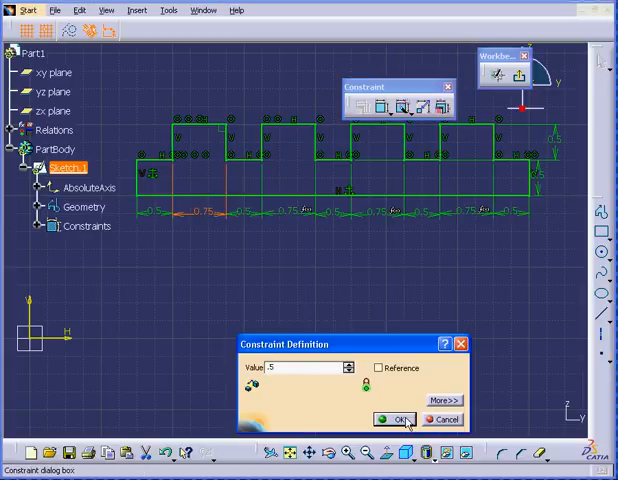
left_click(396, 418)
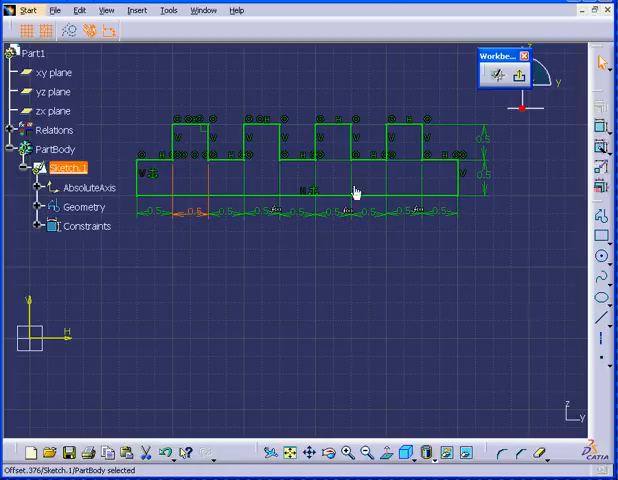
mouse_move(38, 228)
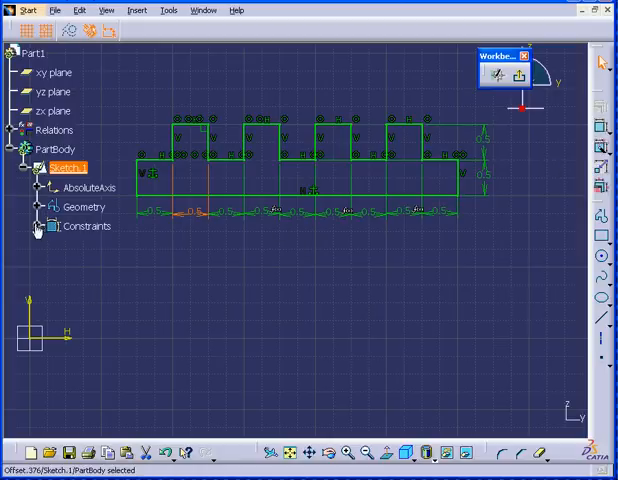
Step: Expand the Constraints node and delete the offset constraints from the sketch
left_click(34, 226)
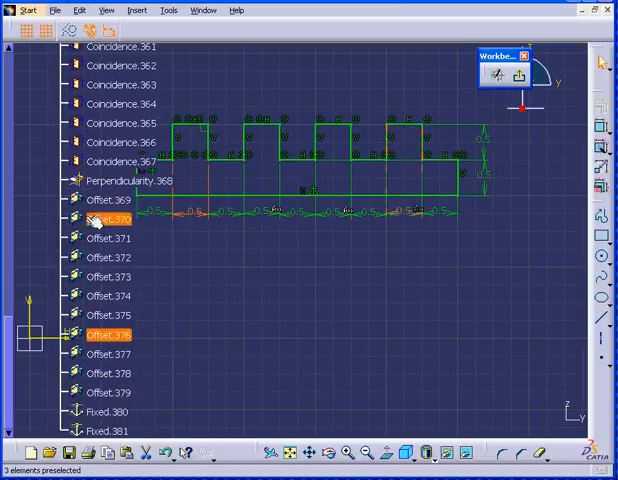
left_click(102, 200)
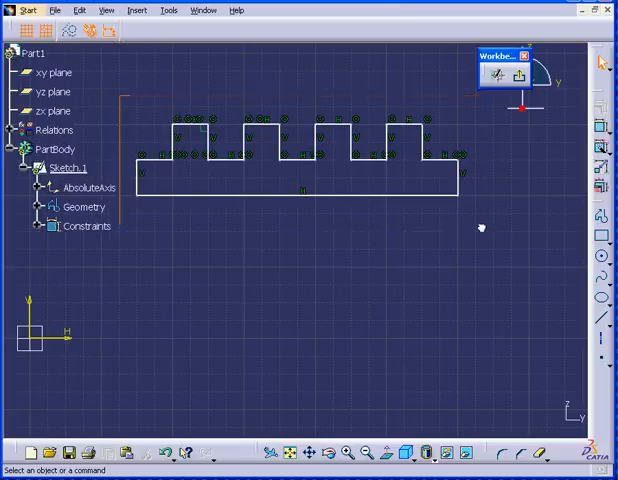
Step: Auto-constrain the whole profile in Stacked mode with the bottom line as reference
left_click(66, 168)
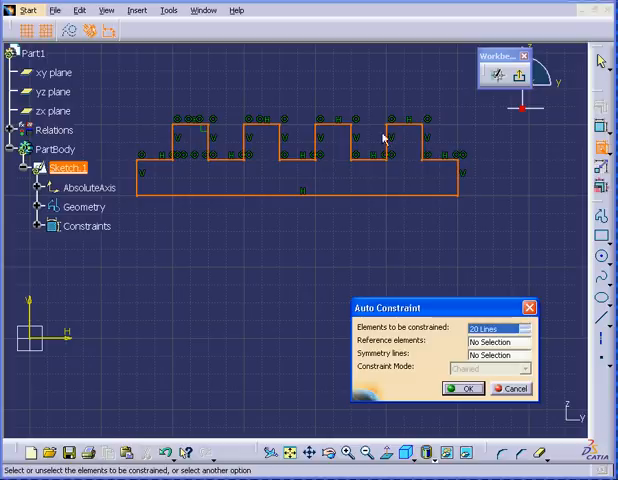
left_click(508, 328)
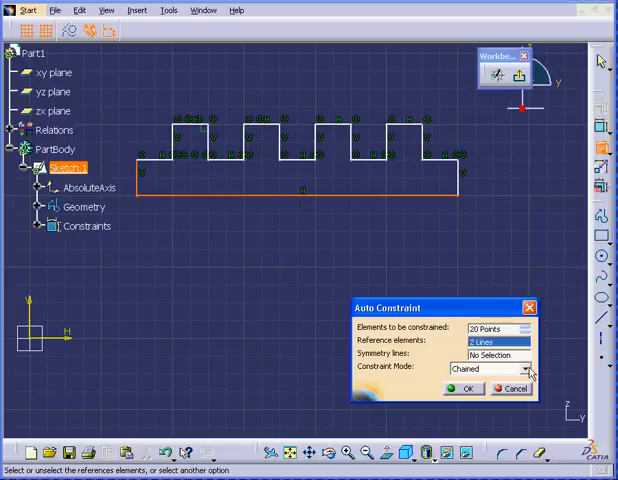
left_click(524, 368)
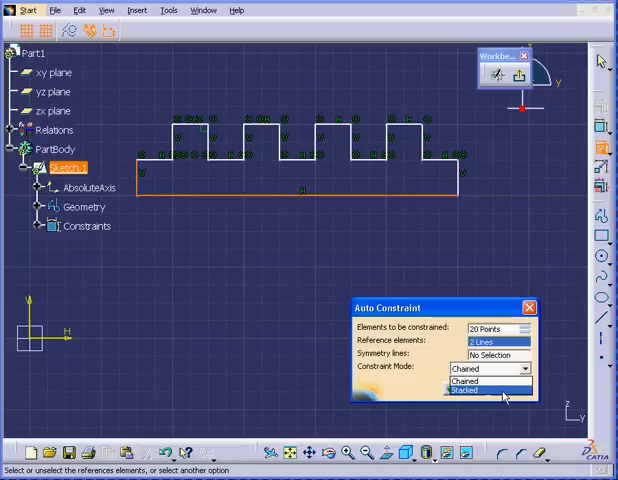
left_click(484, 392)
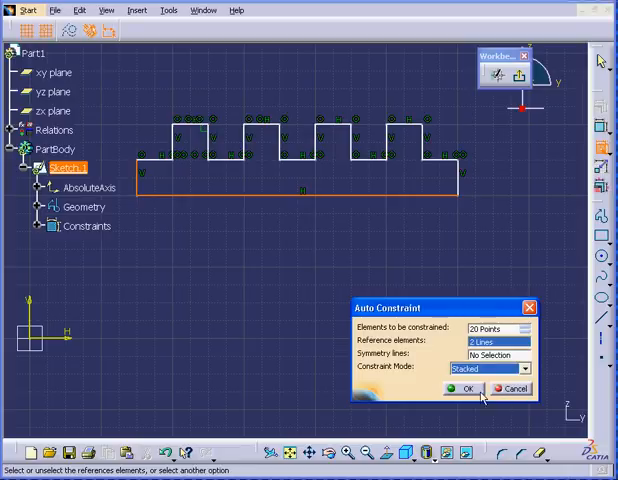
left_click(466, 388)
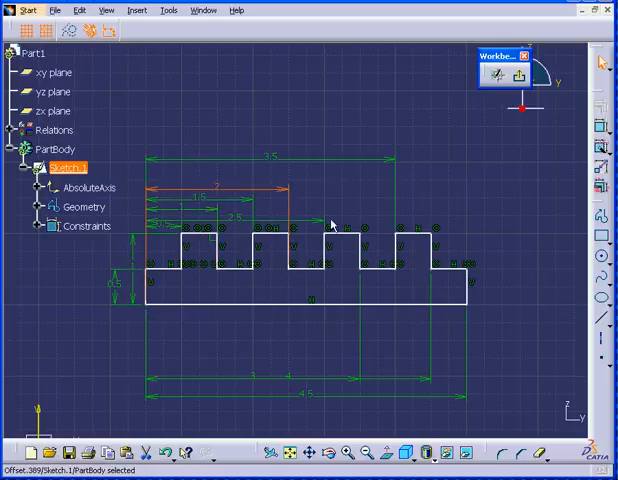
Step: Move a stacked horizontal dimension upward and bring up the bottom line's contextual menu
left_click_drag(318, 218, 318, 170)
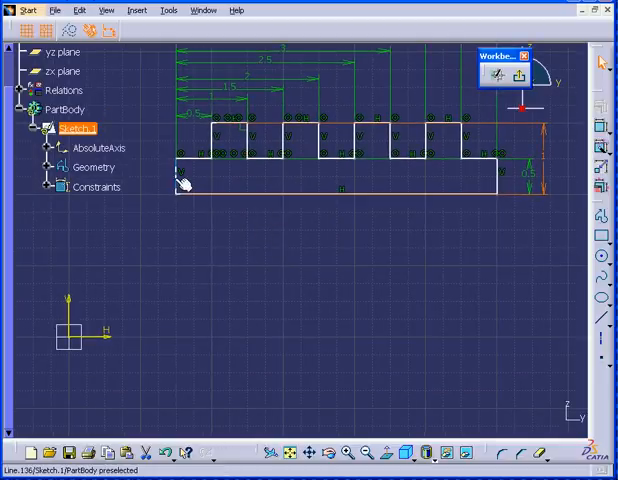
right_click(180, 176)
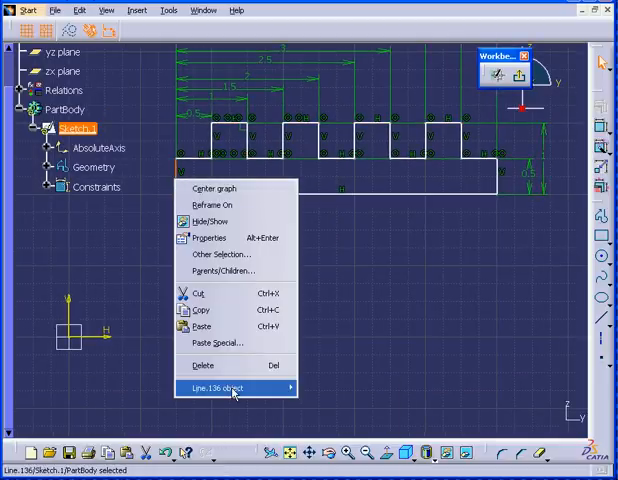